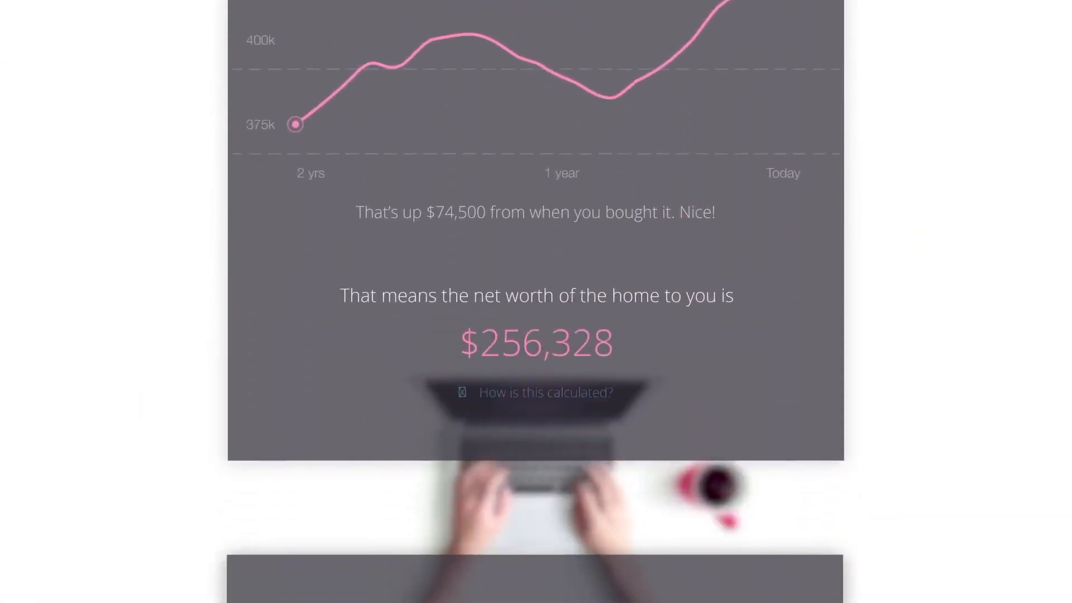
pyautogui.scroll(-3)
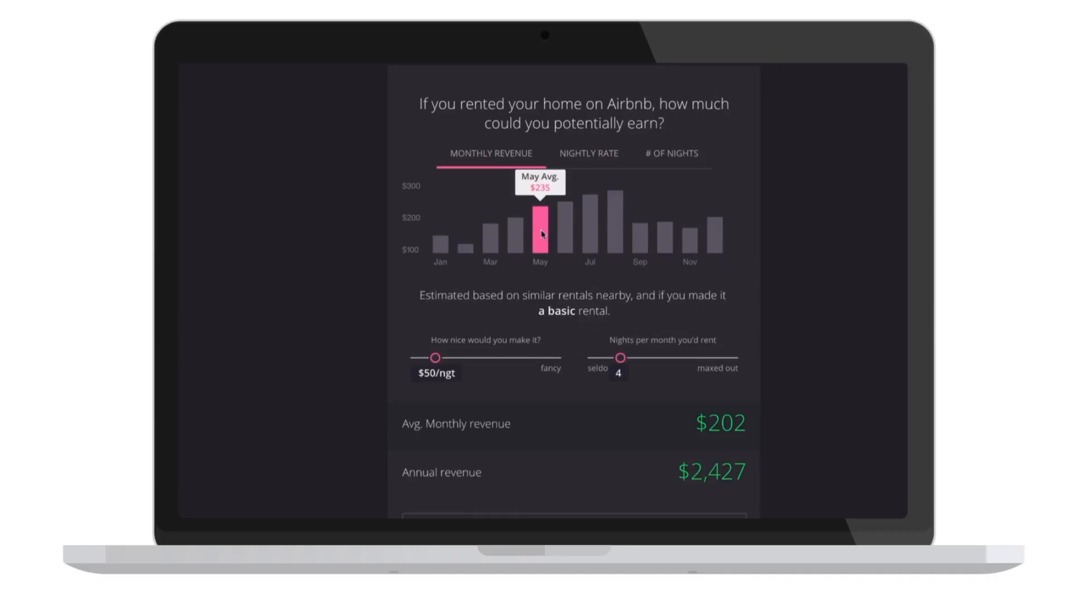
pyautogui.moveTo(652, 312)
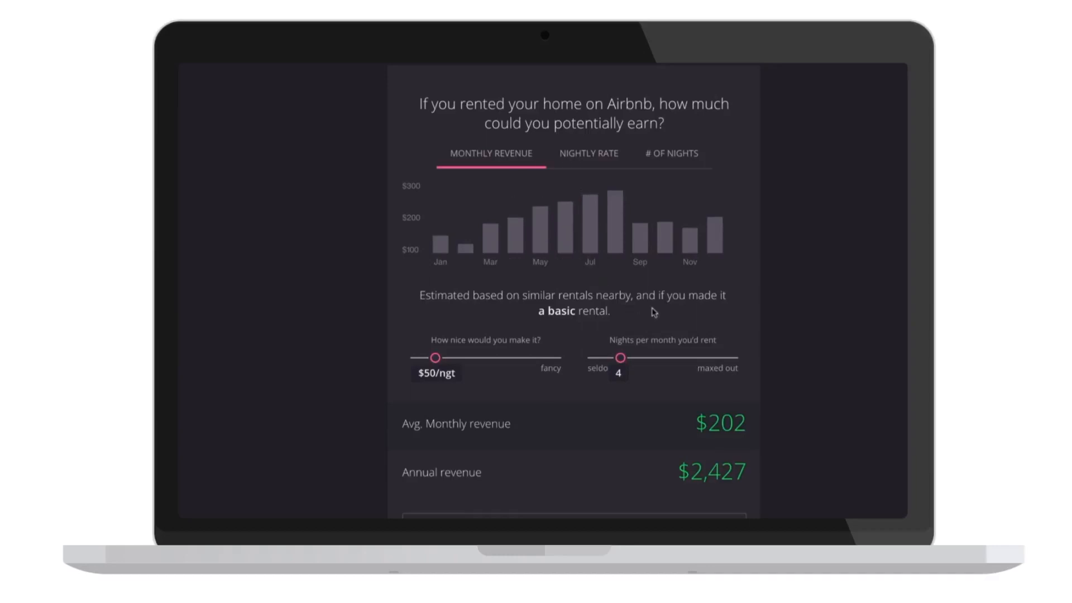